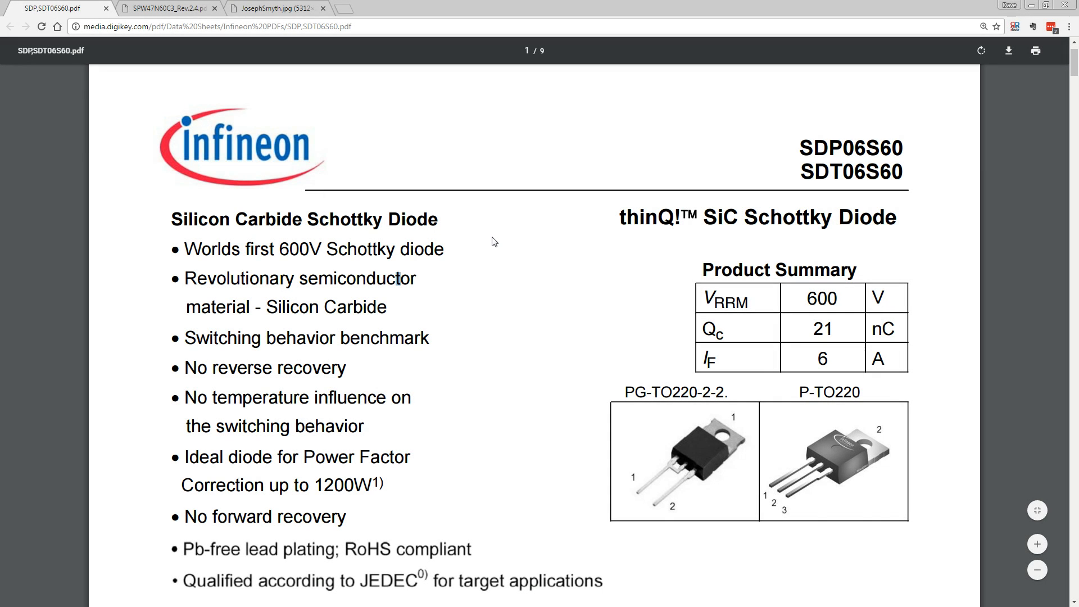
mouse_move(491, 239)
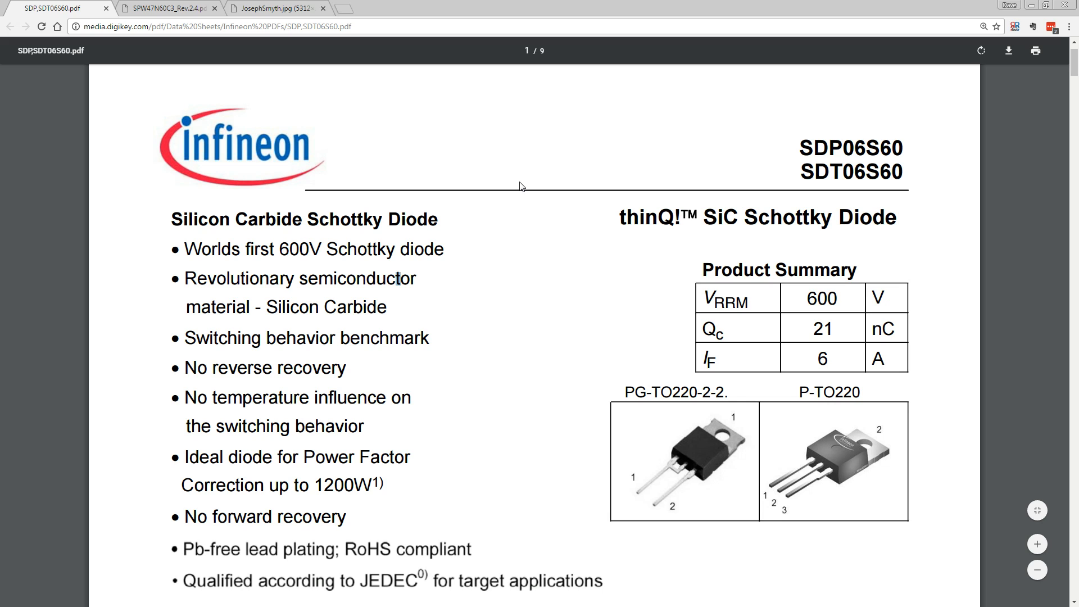
mouse_move(508, 188)
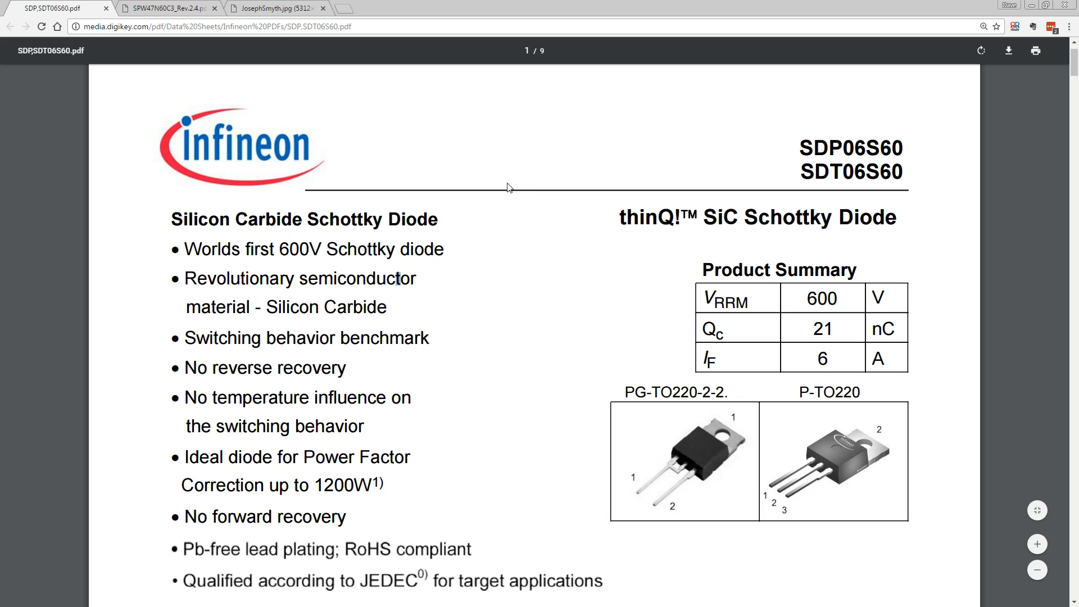
mouse_move(503, 180)
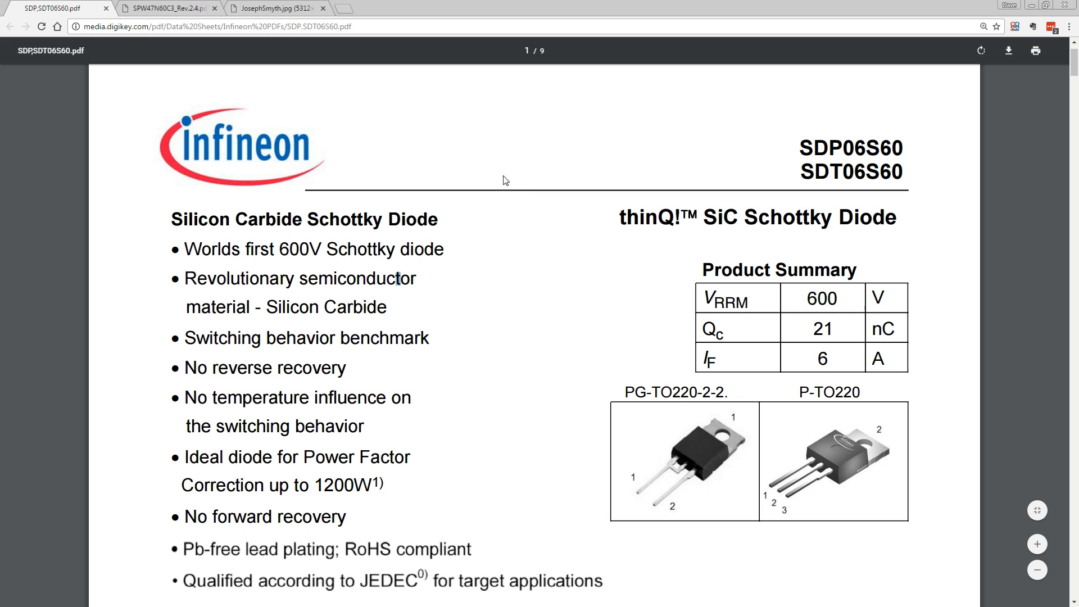
mouse_move(480, 263)
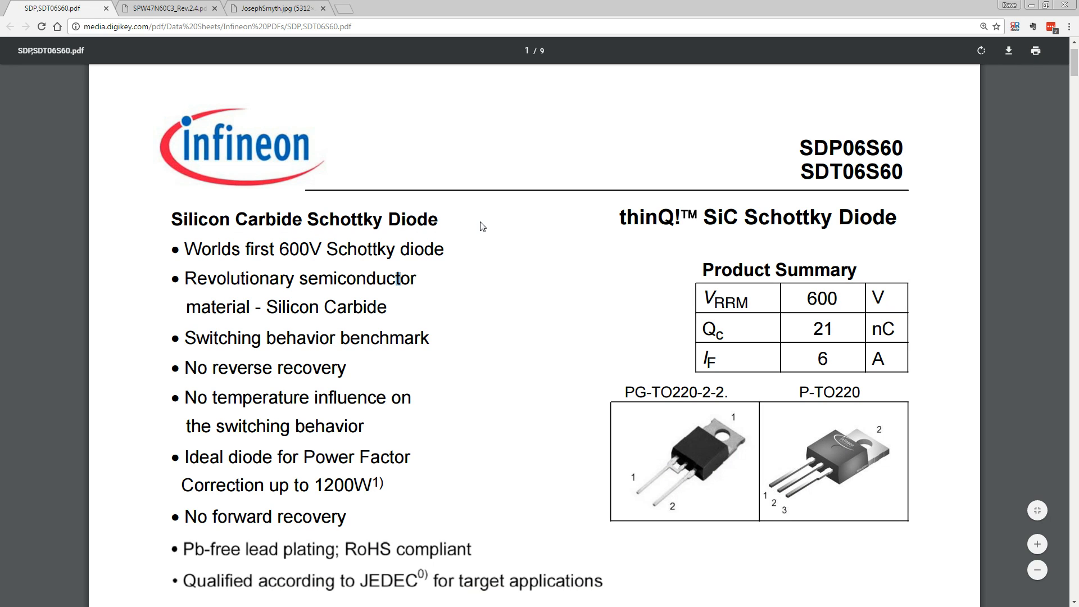
mouse_move(479, 223)
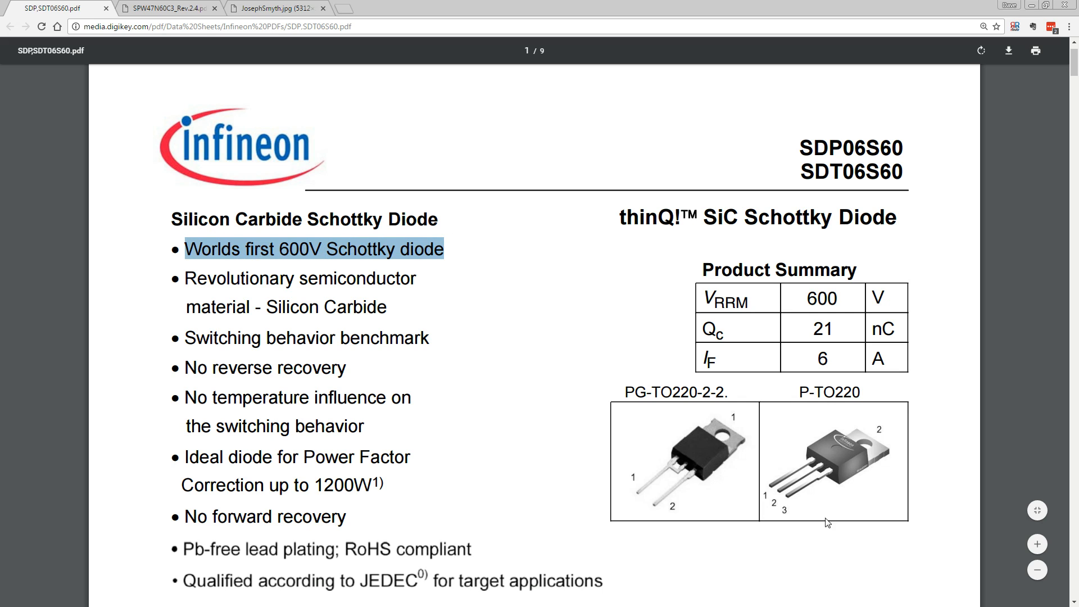
mouse_move(699, 447)
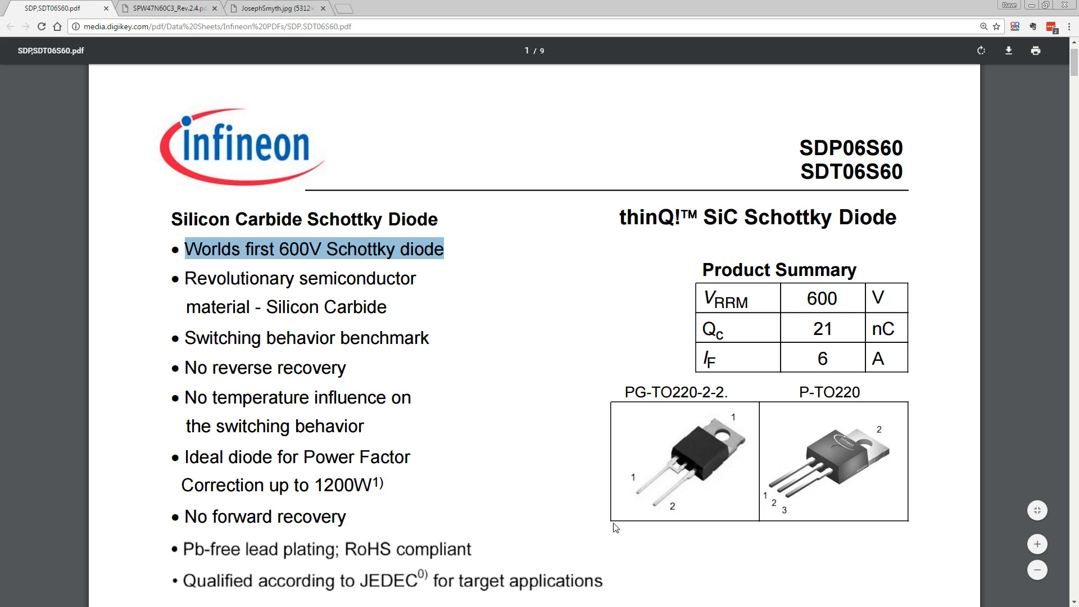
mouse_move(654, 493)
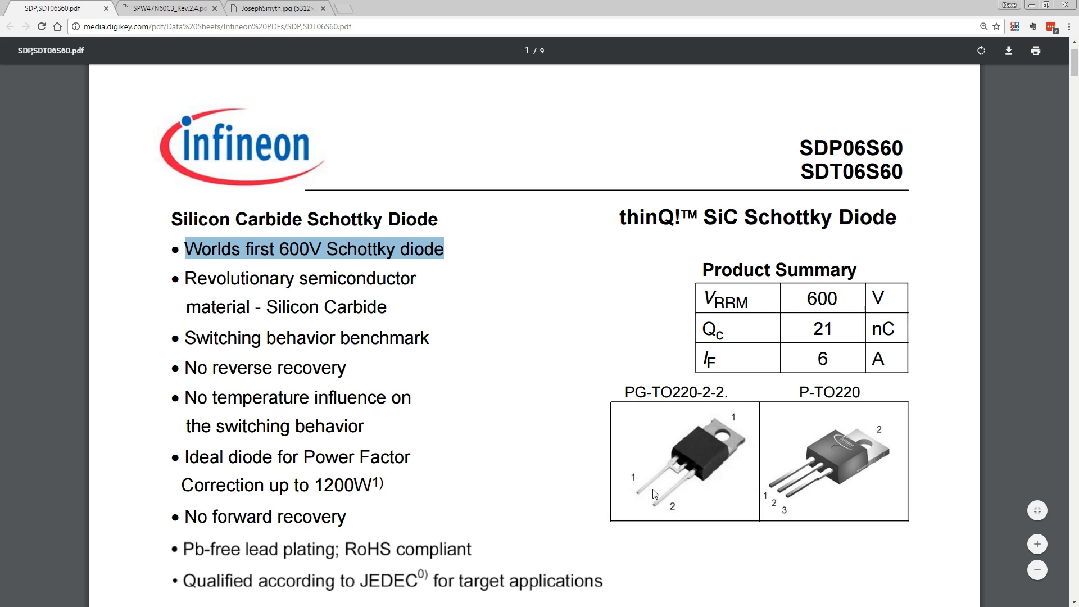
mouse_move(677, 455)
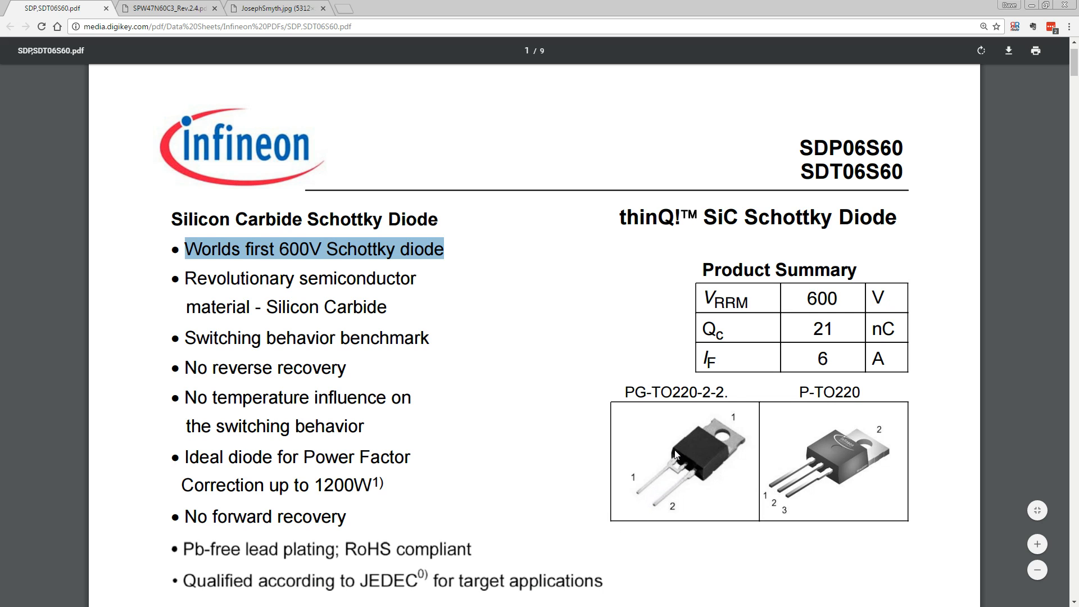
mouse_move(678, 471)
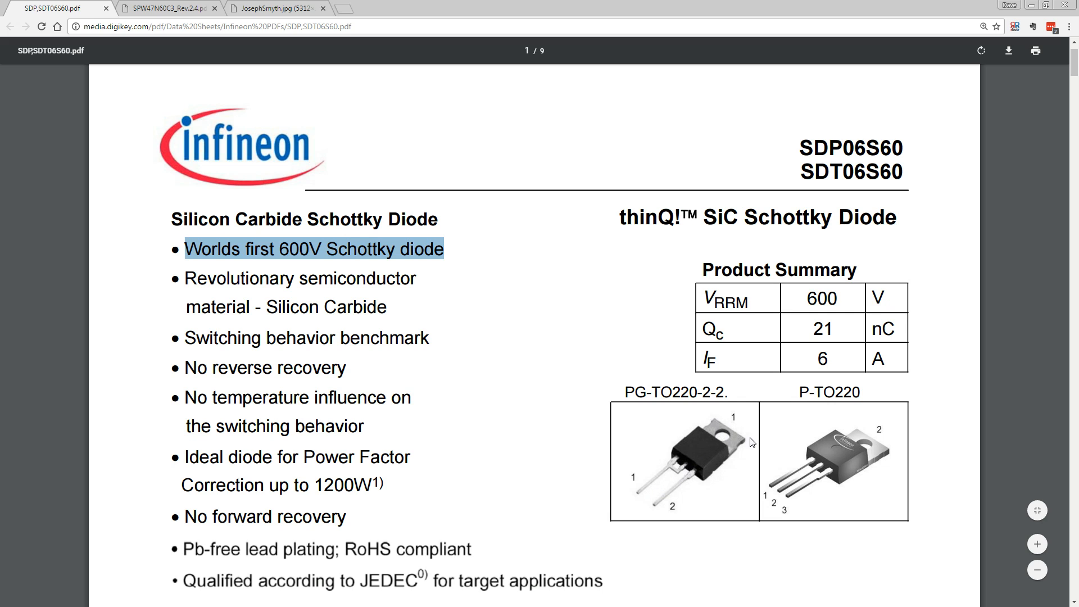
mouse_move(341, 273)
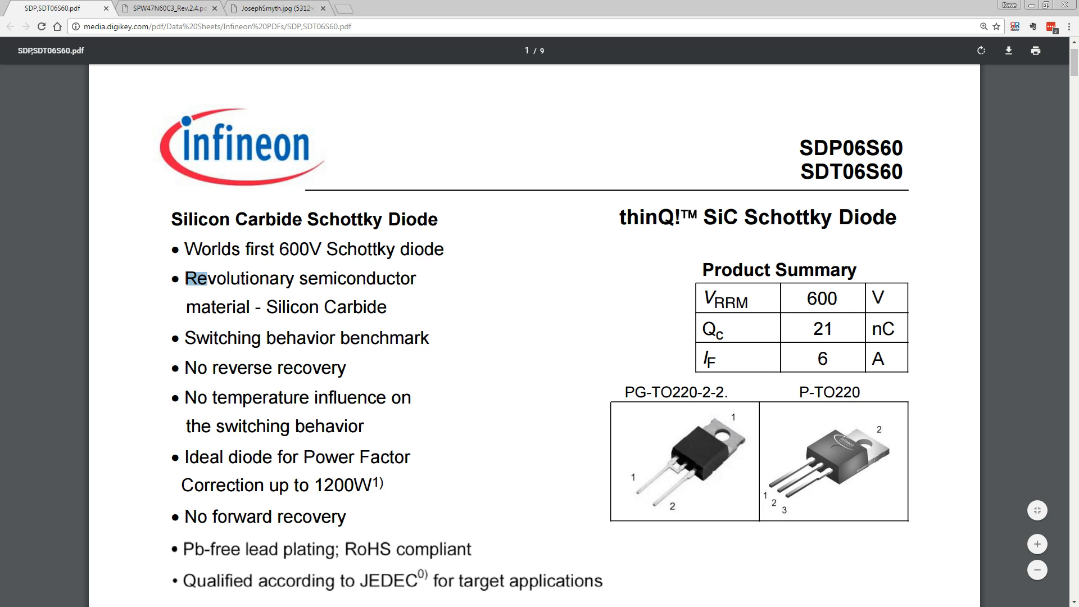
- Highlight the 'Revolutionary semiconductor material - Silicon Carbide' bullet in the SDT06S60 datasheet
drag(186, 278, 386, 307)
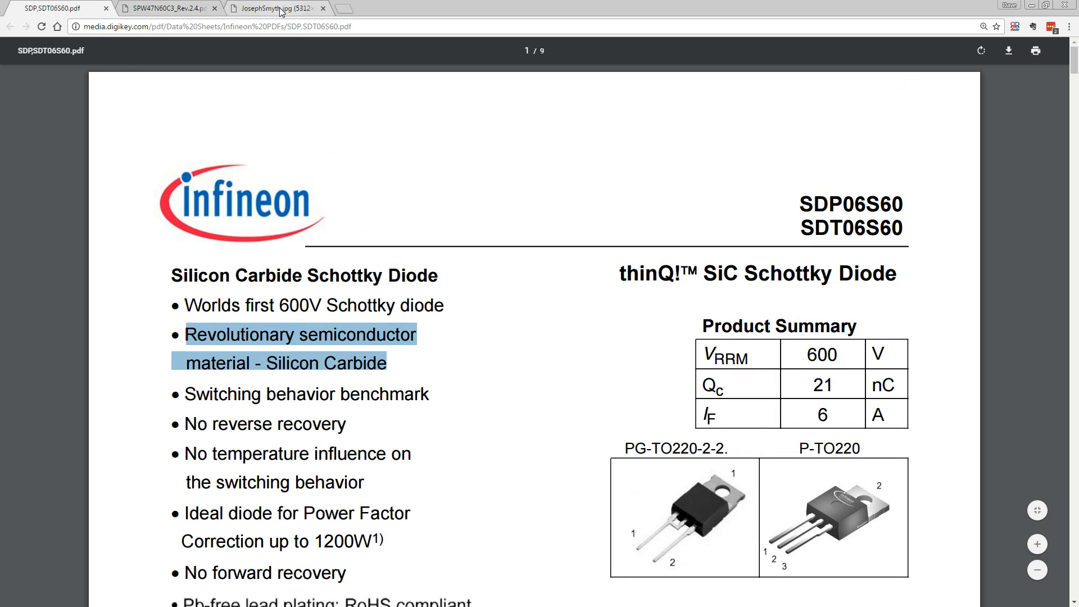
mouse_move(277, 9)
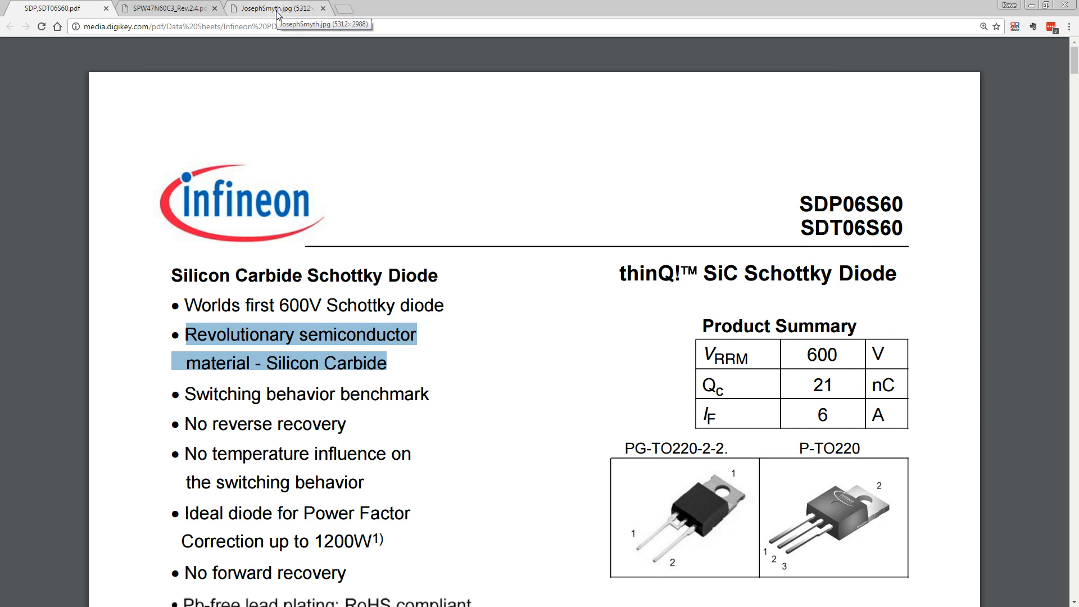
click(272, 8)
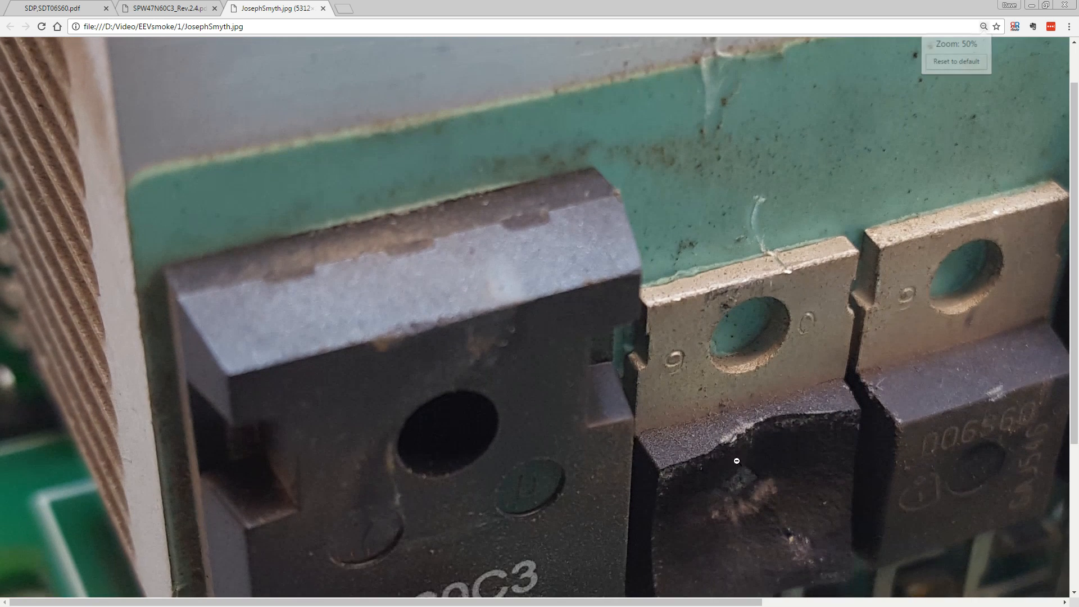
click(166, 9)
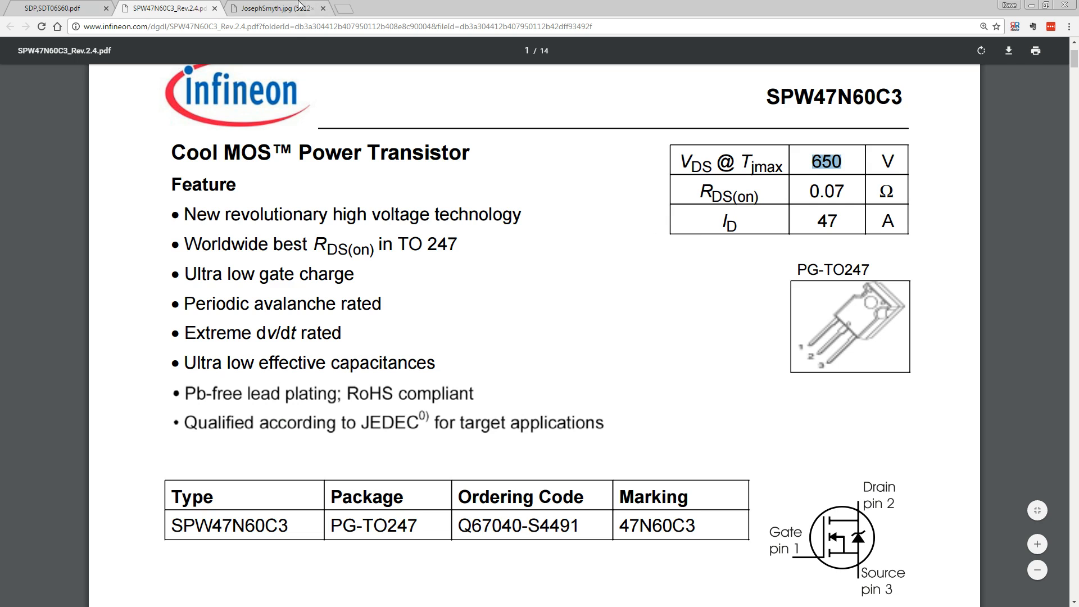
mouse_move(752, 399)
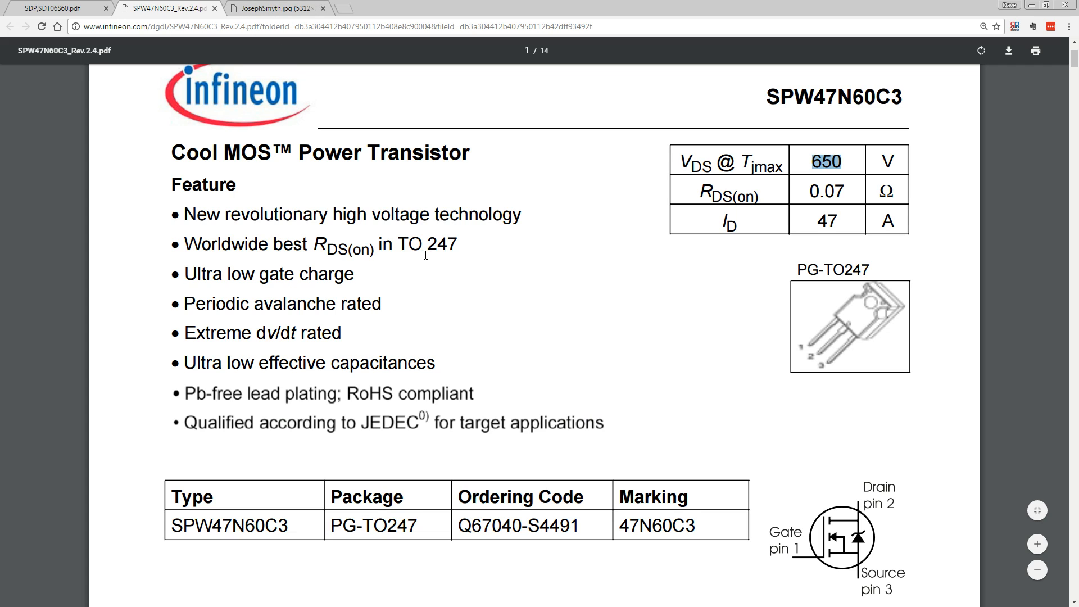
- Highlight 'Worldwide best RDS(on) in TO 247' in the SPW47N60C3 datasheet
drag(193, 243, 465, 244)
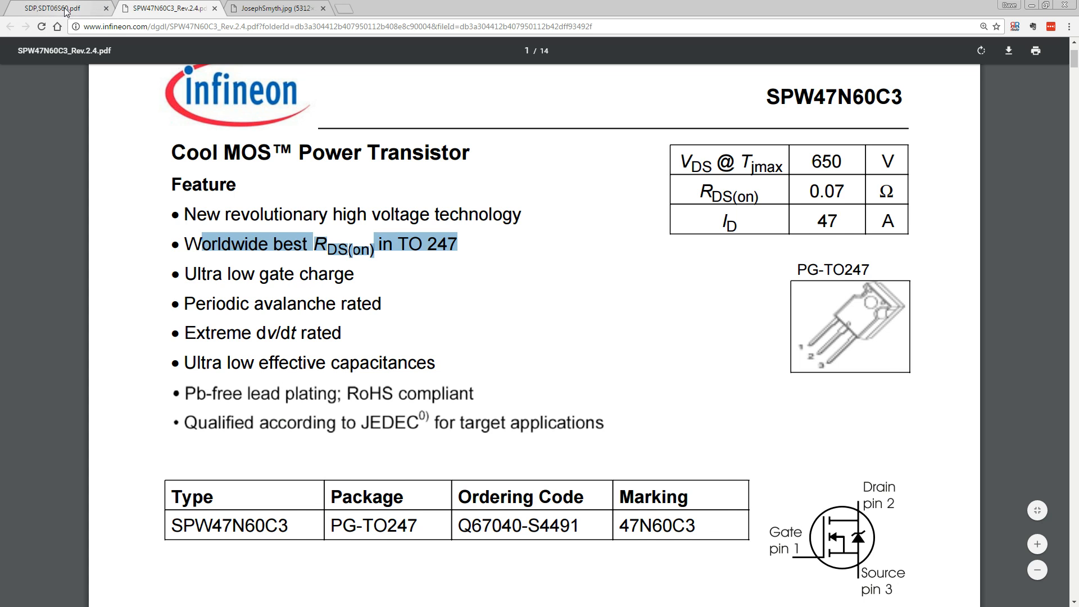
click(276, 7)
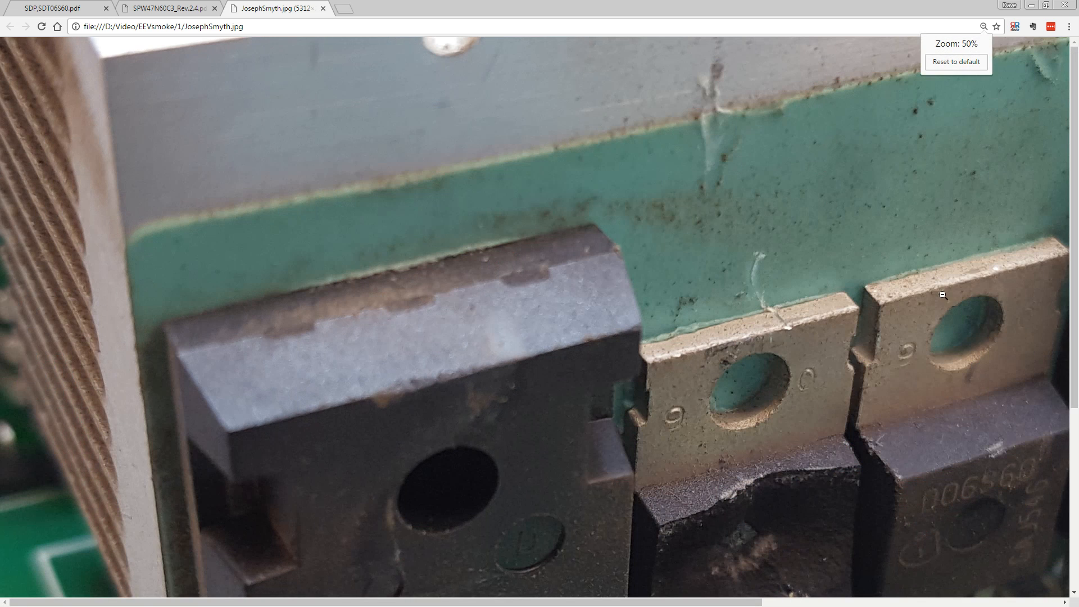
click(52, 8)
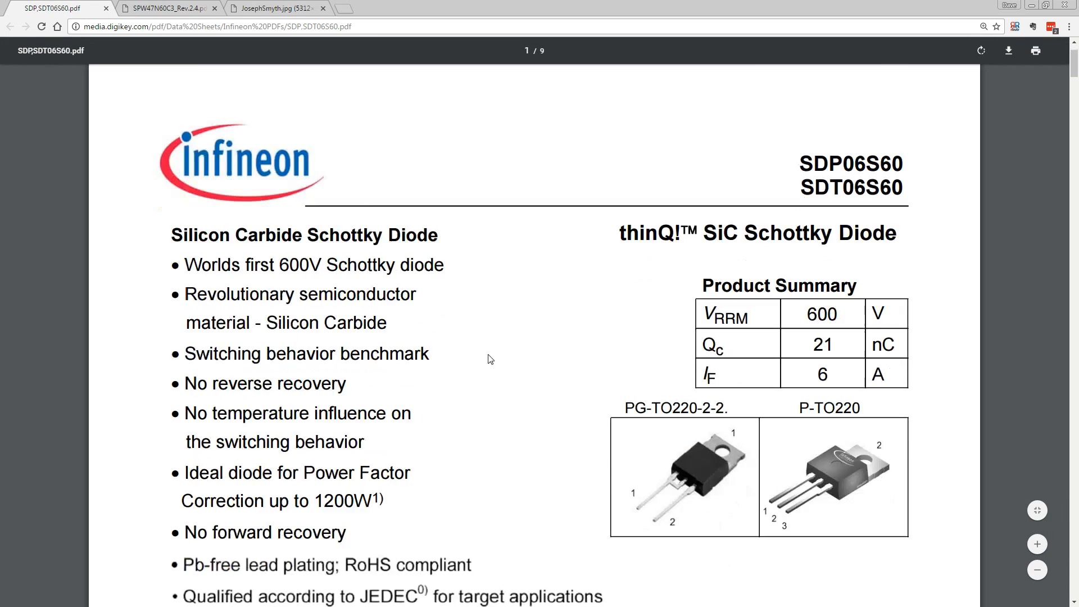
- Scroll the SDT06S60 datasheet to Maximum Ratings and Electrical Characteristics, then switch tabs
scroll(down, 3)
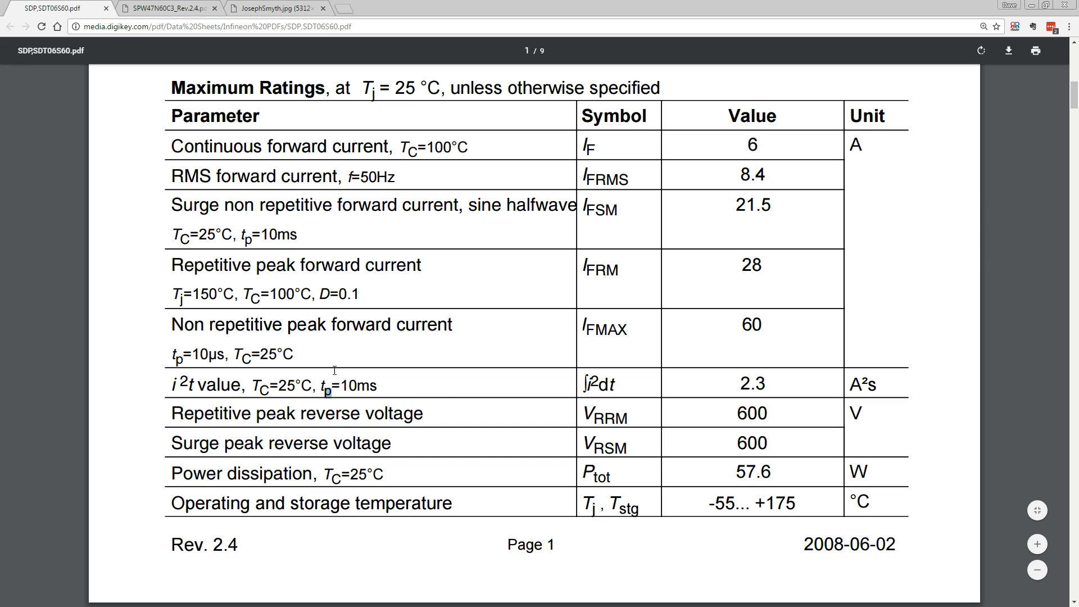
mouse_move(389, 385)
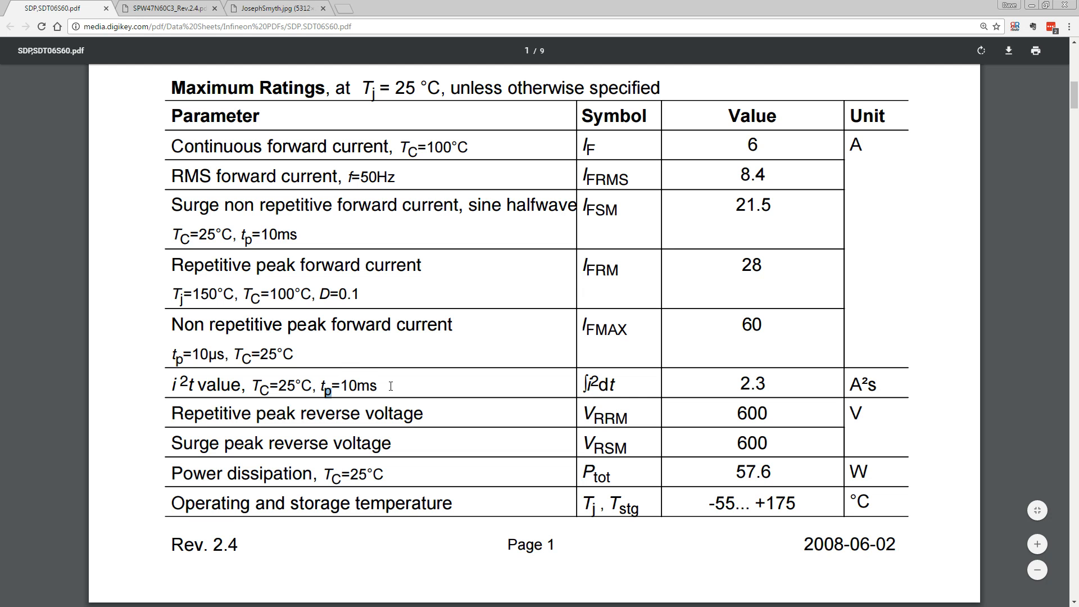
scroll(down, 3)
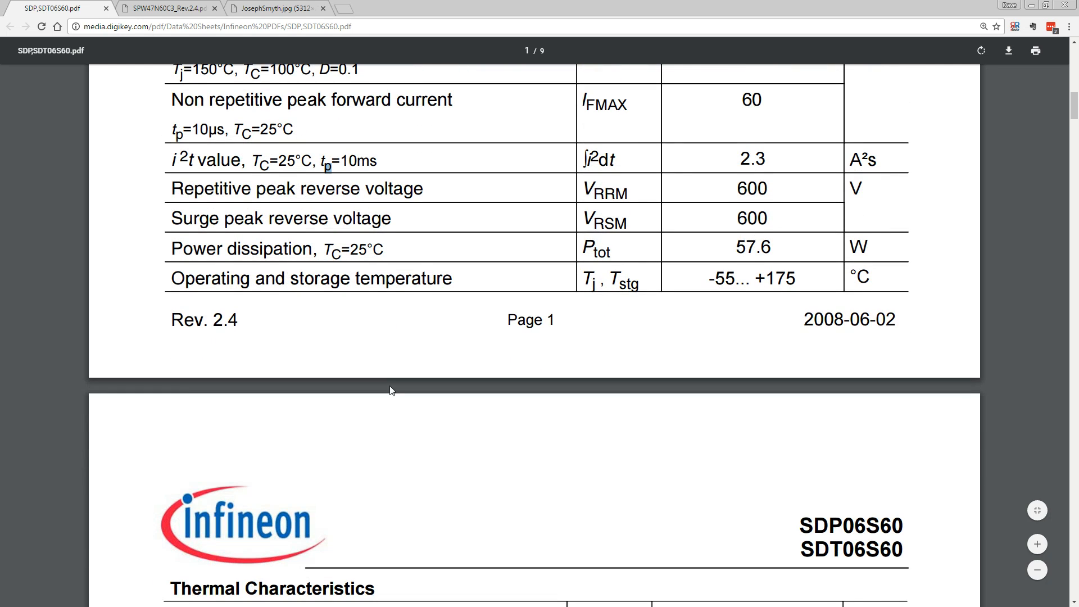
scroll(down, 3)
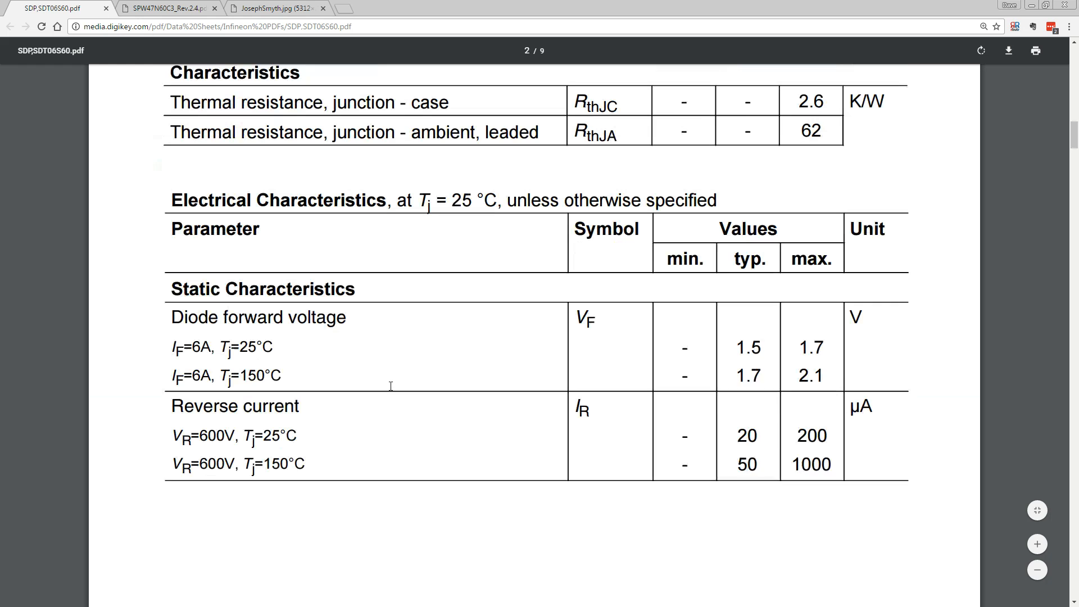
click(275, 7)
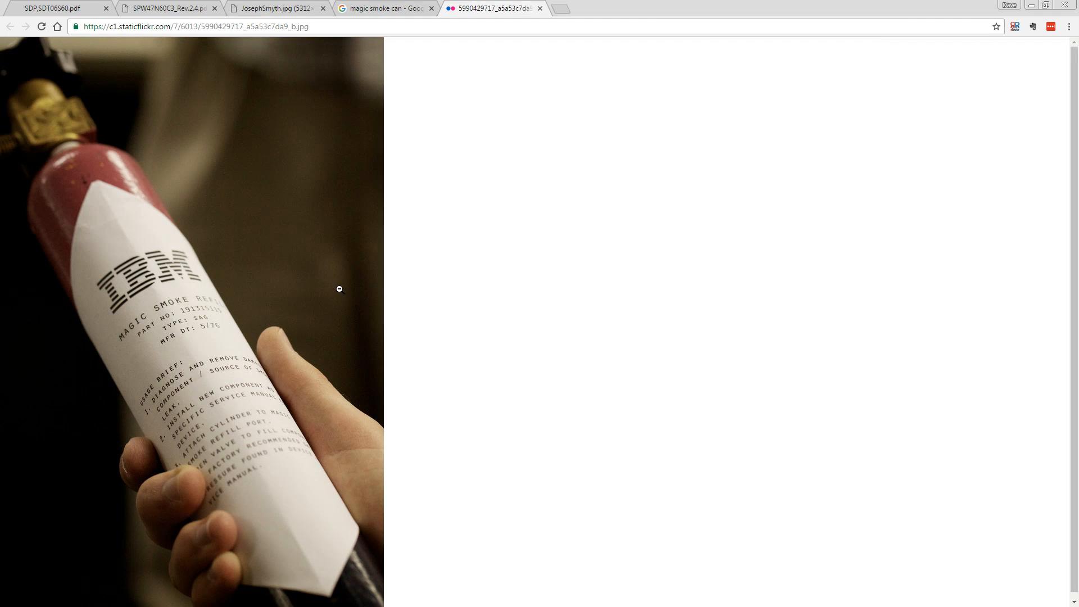
mouse_move(225, 283)
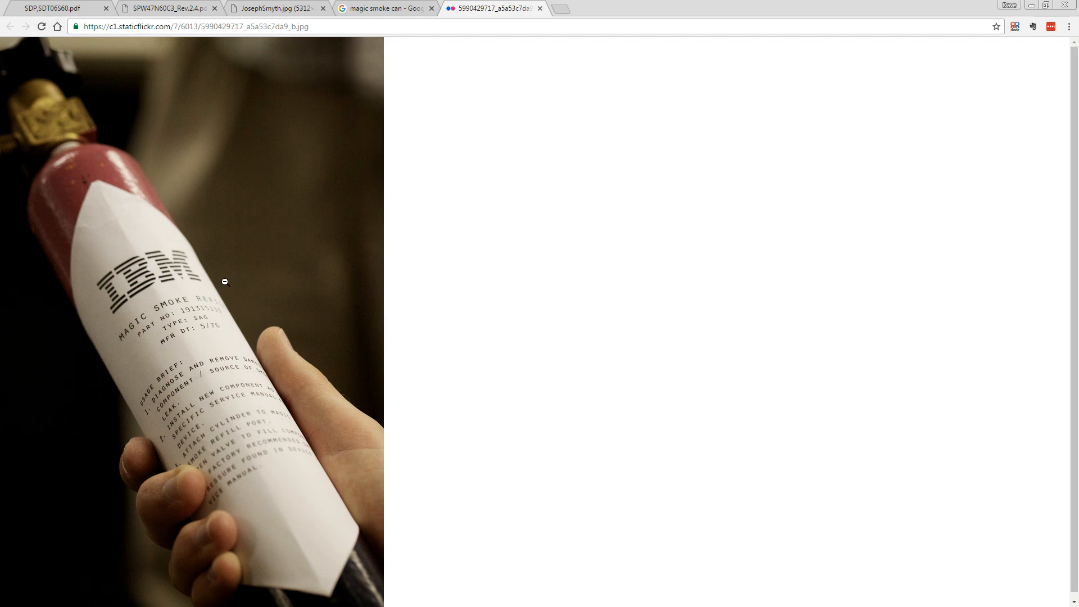